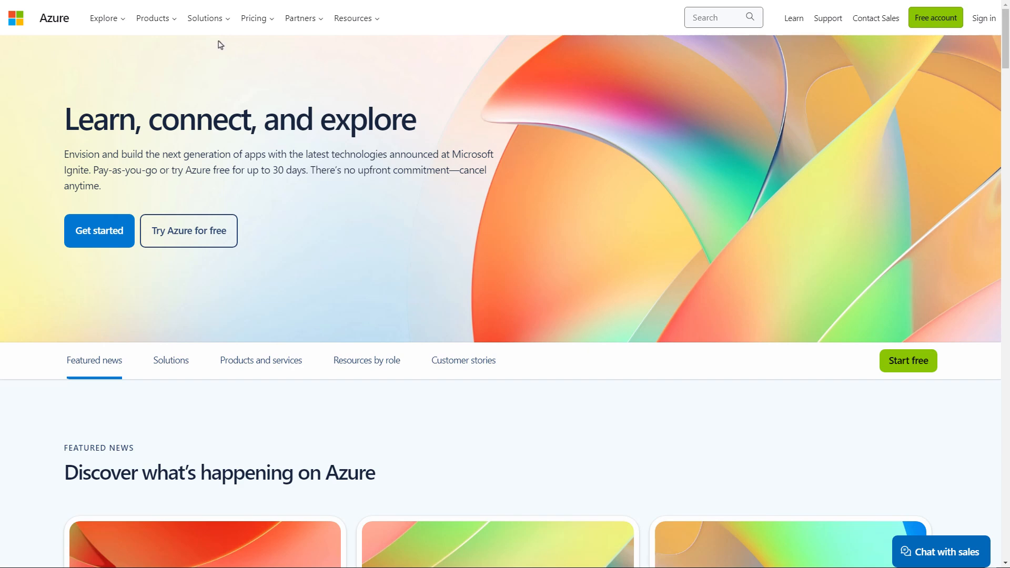
Go from Products to Azure Cosmos DB, its Pricing section, and detailed pricing
click(153, 17)
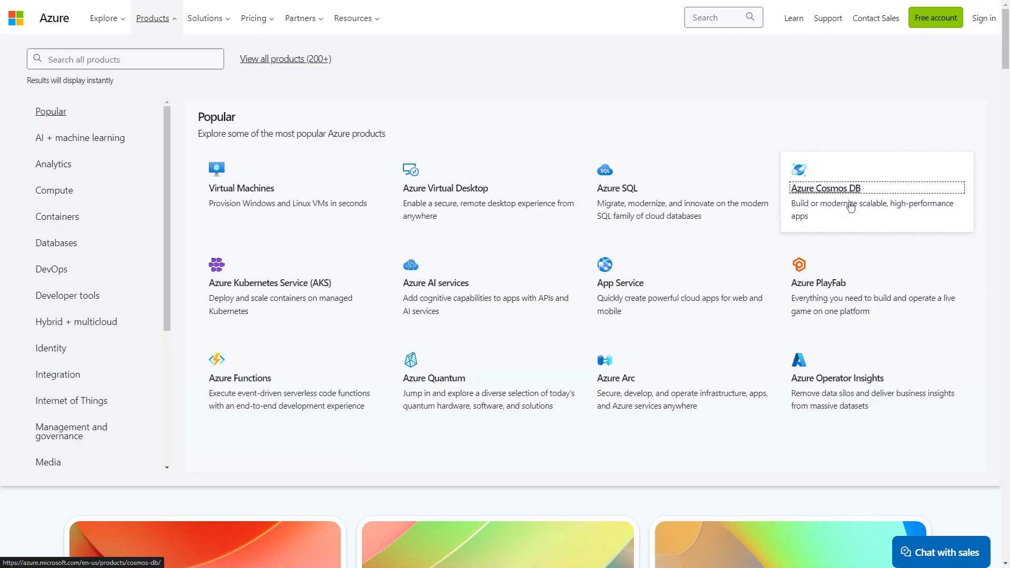
click(826, 188)
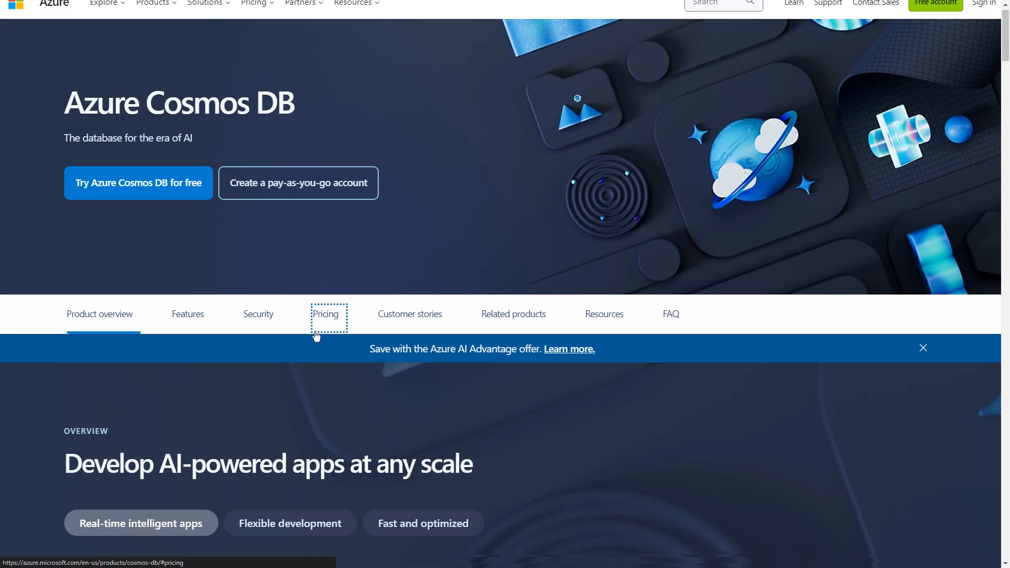
click(324, 313)
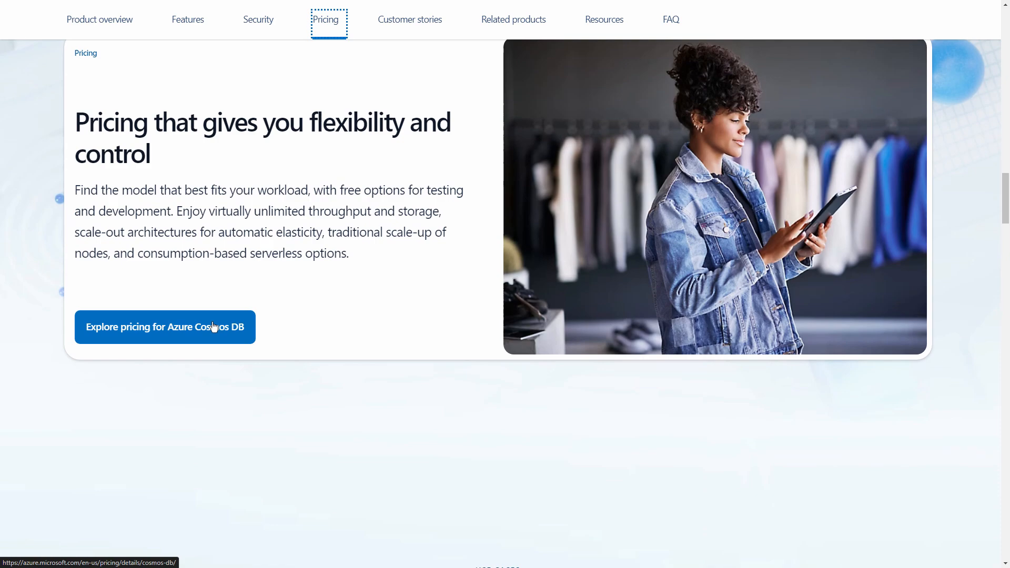
click(164, 327)
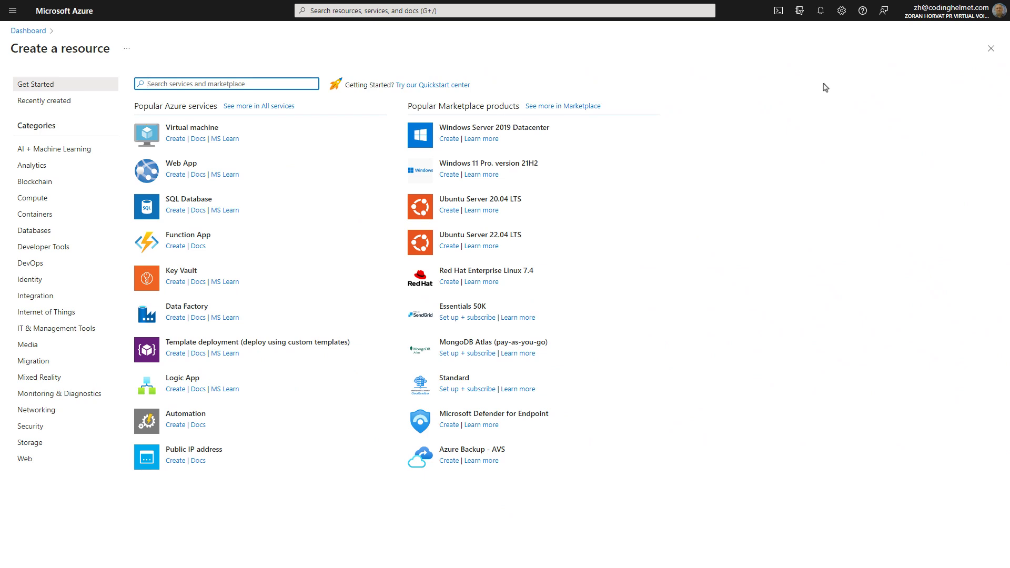
Search the marketplace for 'storage account'
click(226, 84)
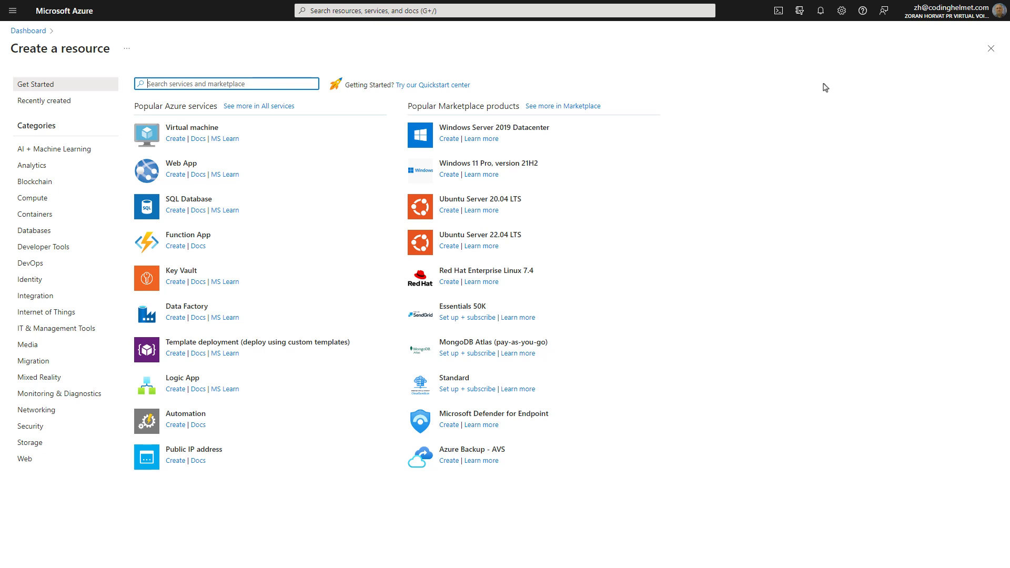
text(storage account)
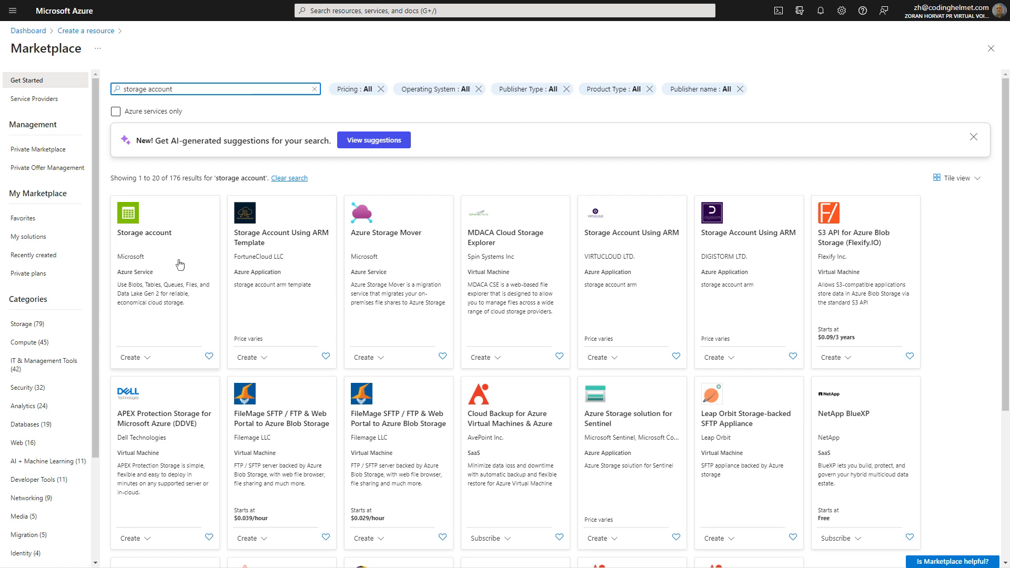
Open Microsoft's Storage account offering and view its Usage Information + Support tab
click(144, 232)
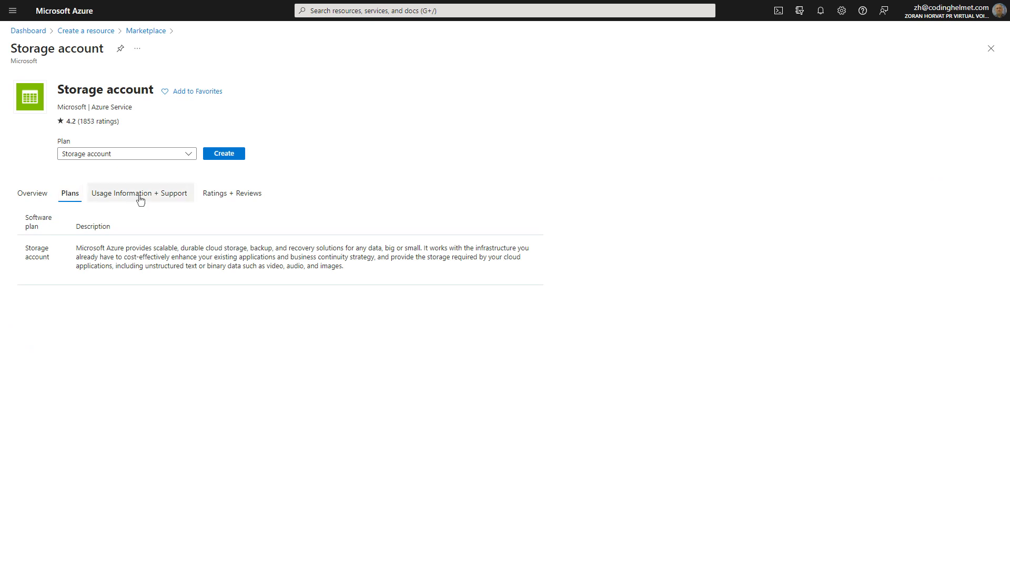
click(223, 153)
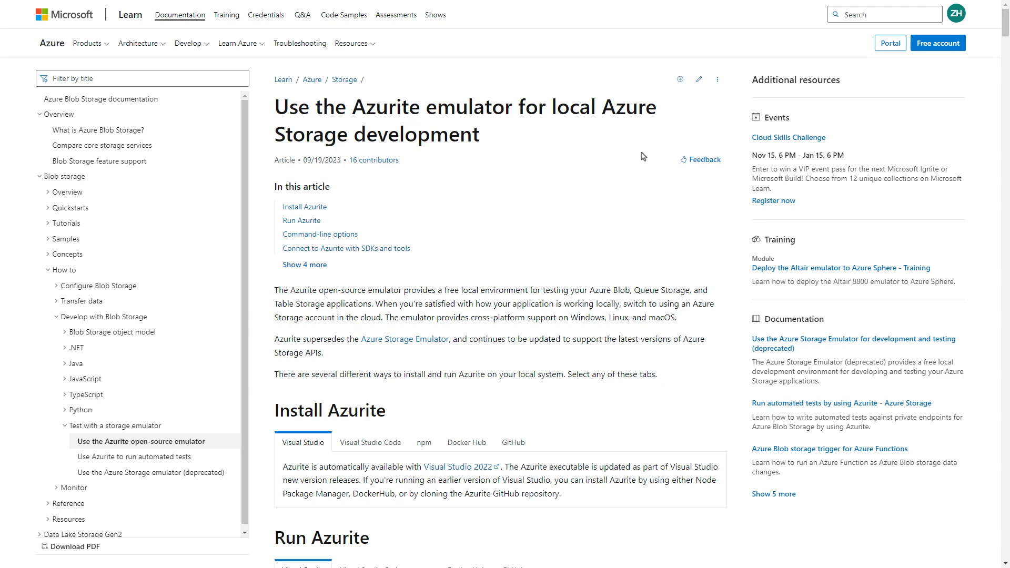
Scroll to Install Azurite and show the npm installation tab
scroll(down, 3)
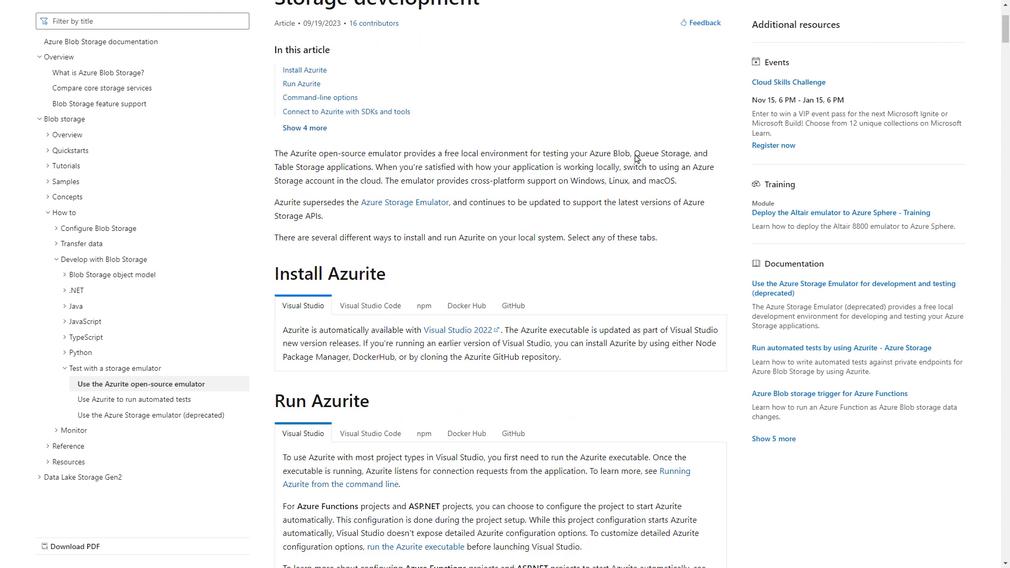
scroll(down, 3)
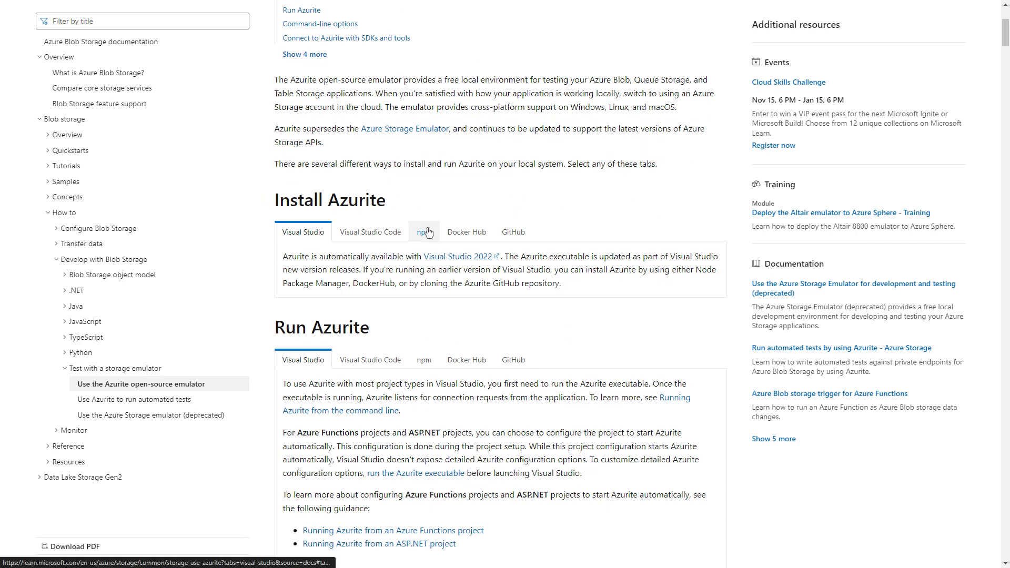
click(424, 232)
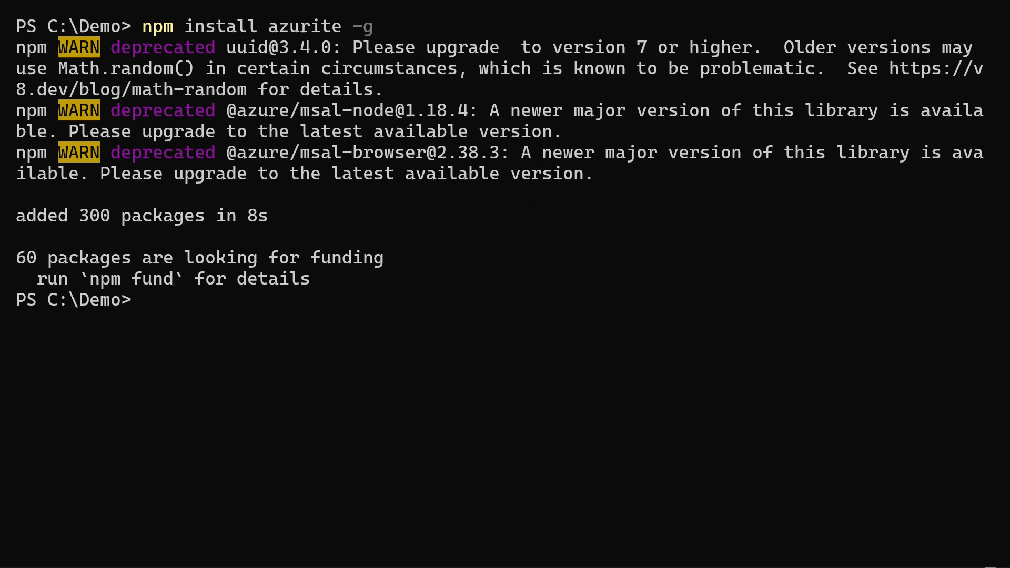
Start typing the azurite command in PowerShell to launch the emulator
text(azuri)
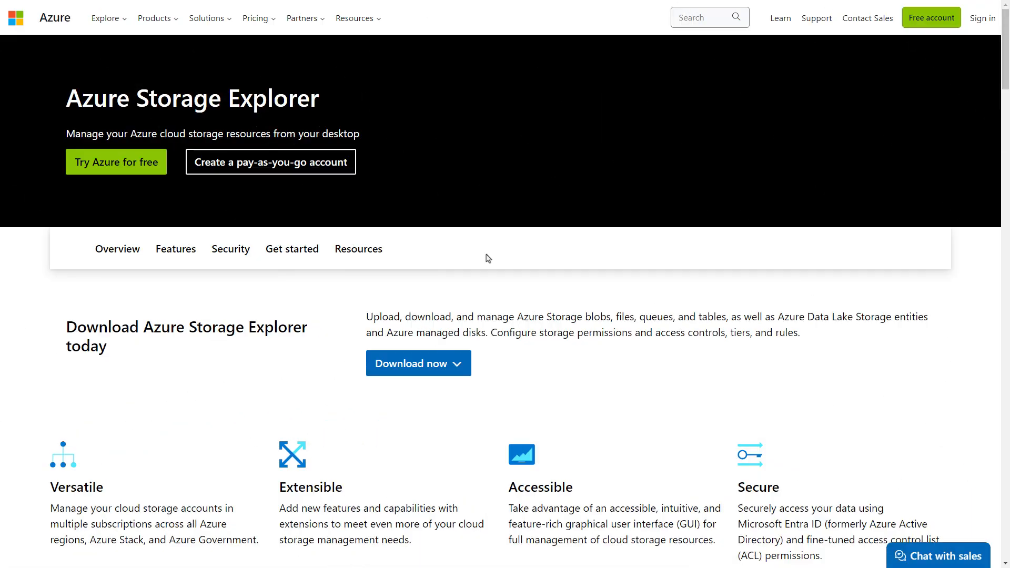
Scroll the Azure Storage Explorer page and choose Download now
scroll(down, 3)
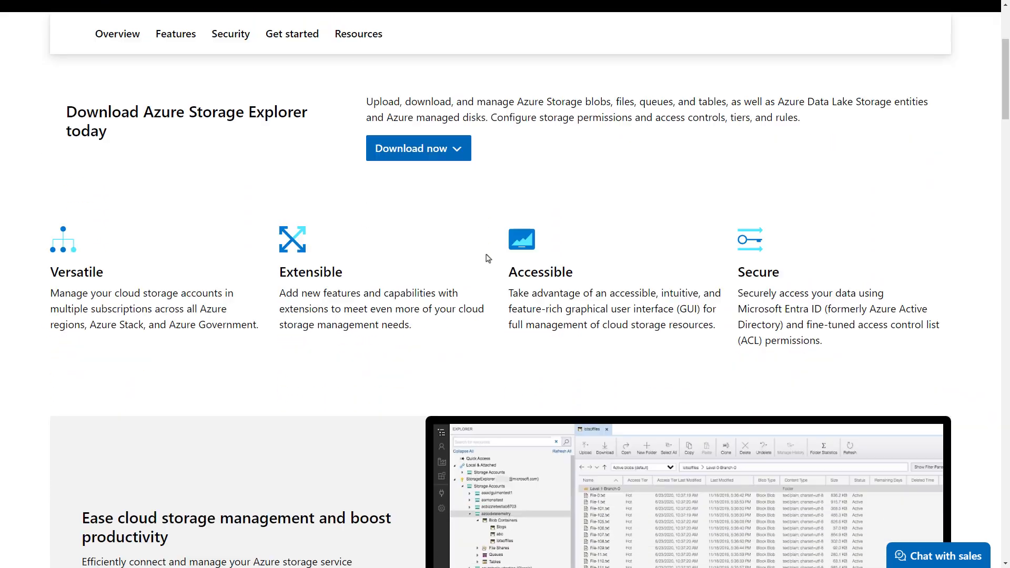
mouse_move(417, 148)
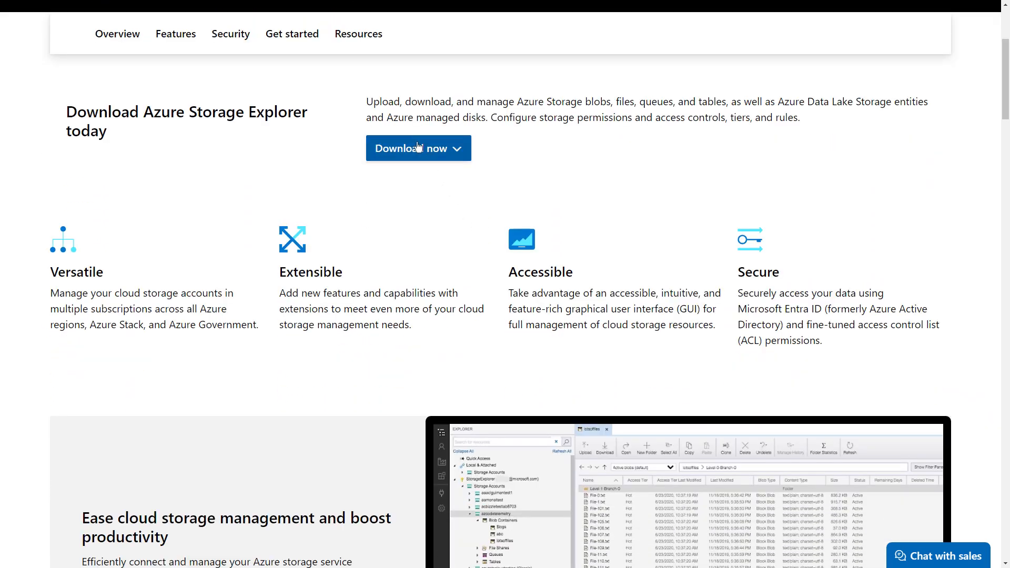
click(417, 147)
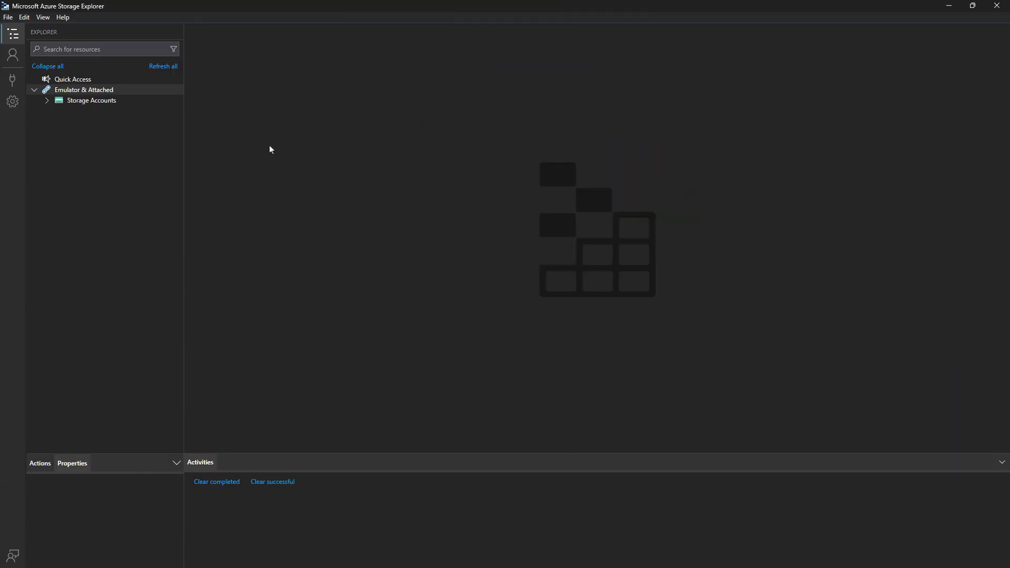
Expand Storage Accounts and the emulator account, then right-click Blob Containers
click(12, 80)
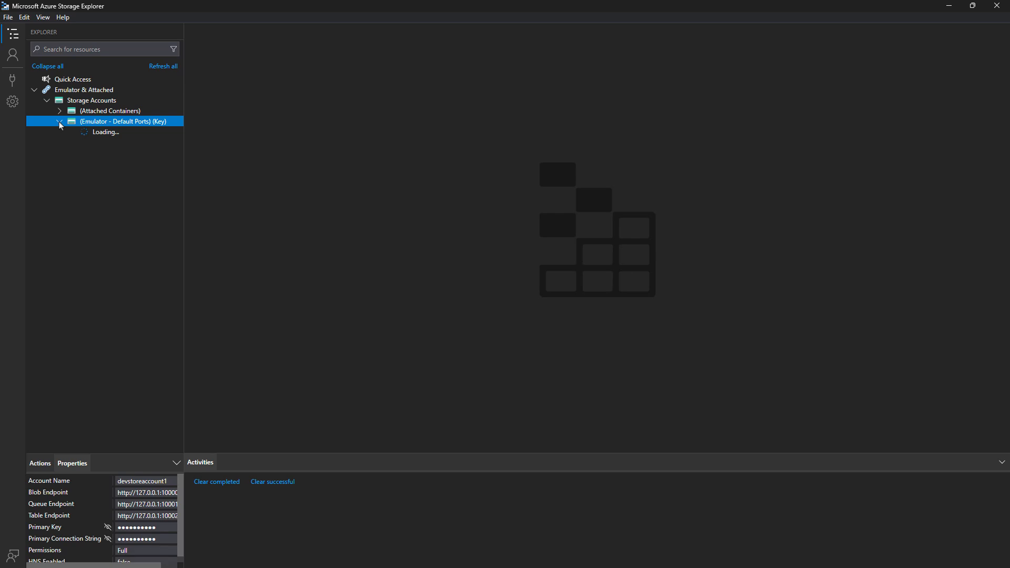
click(59, 122)
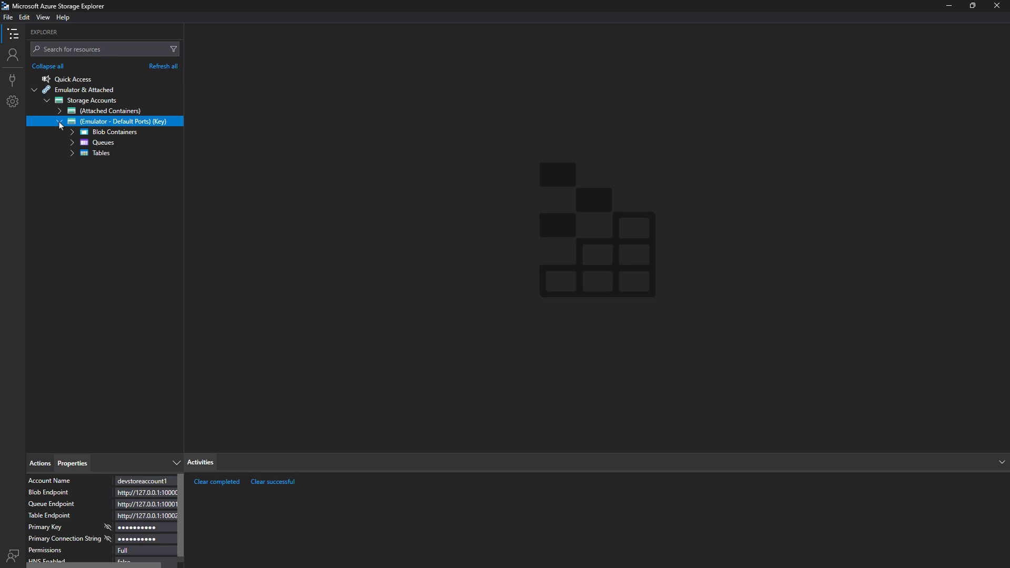
right_click(116, 132)
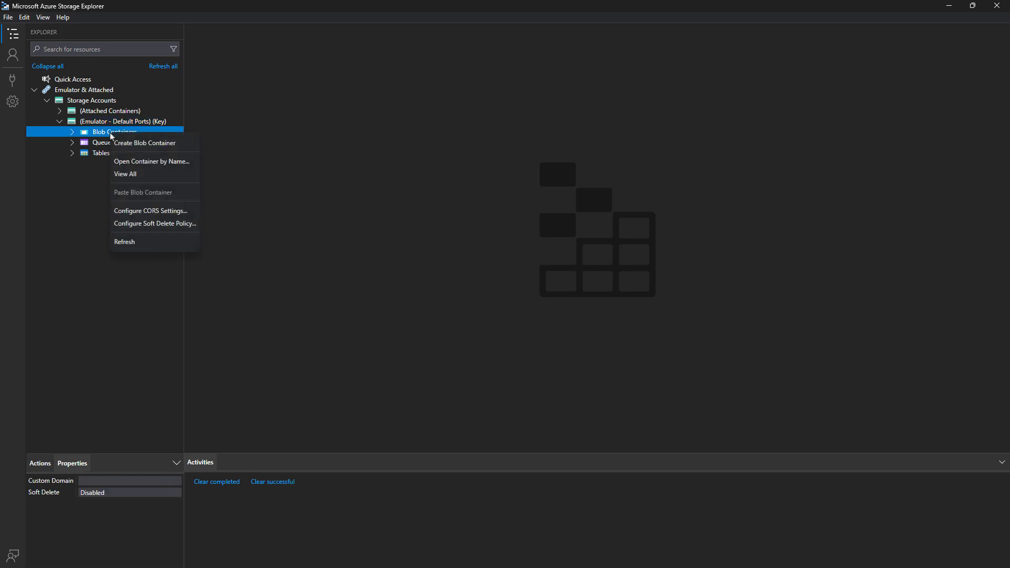
Create a blob container and a table named 'something' from their context menus
click(144, 143)
text(something)
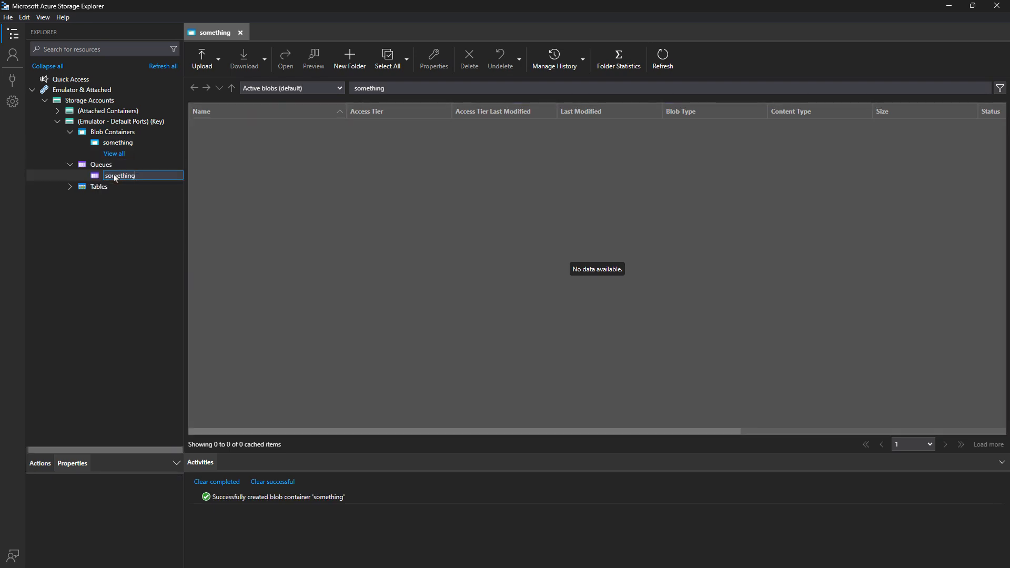
right_click(98, 186)
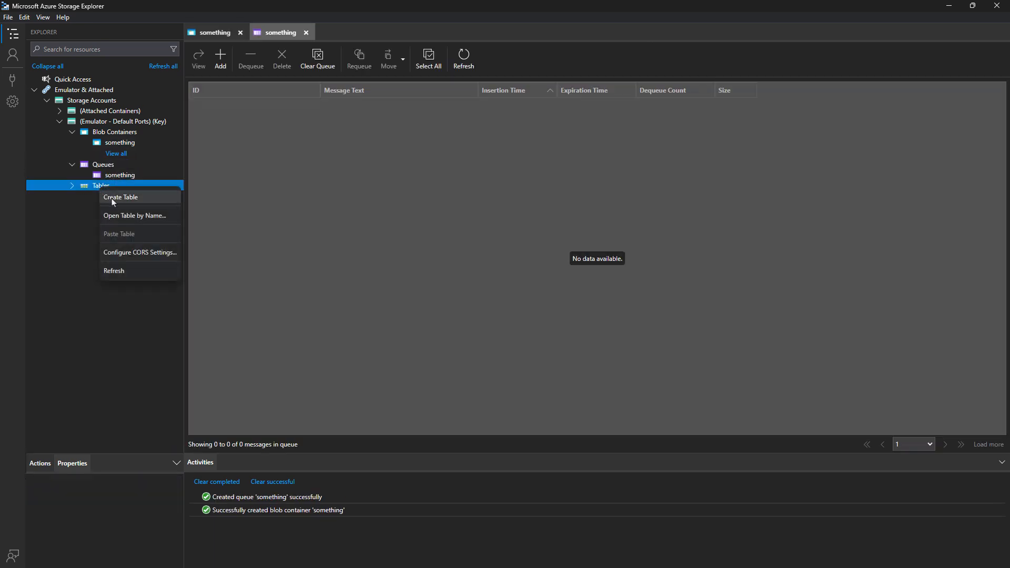
click(120, 197)
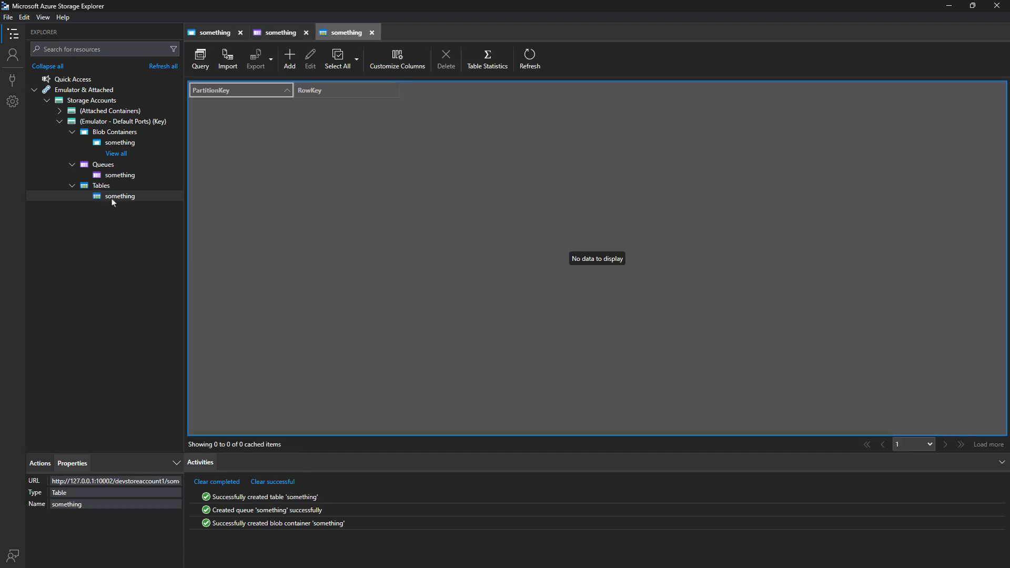
mouse_move(118, 258)
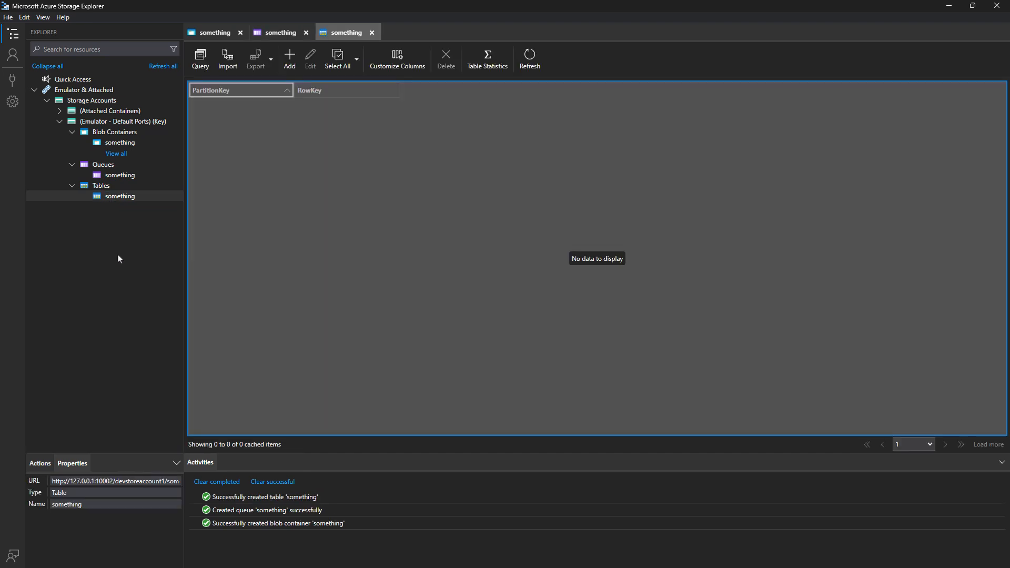